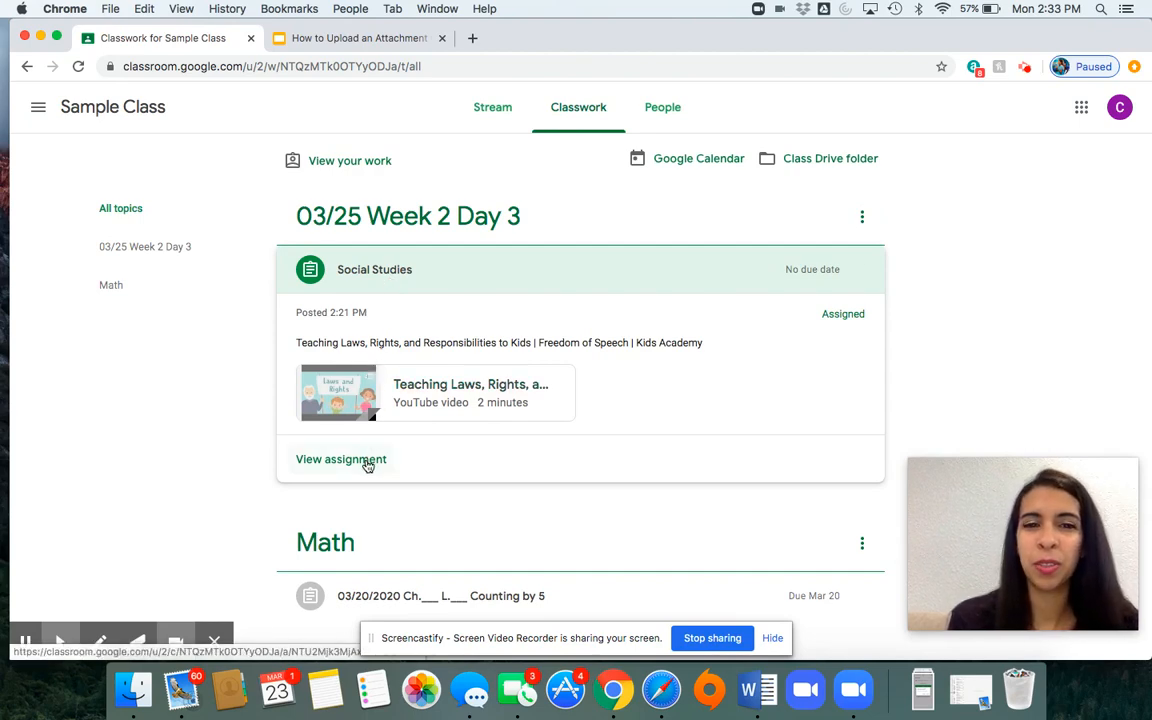
Open the Social Studies assignment's details page from the Classwork list.
{"action": "left_click", "coordinate": [340, 458]}
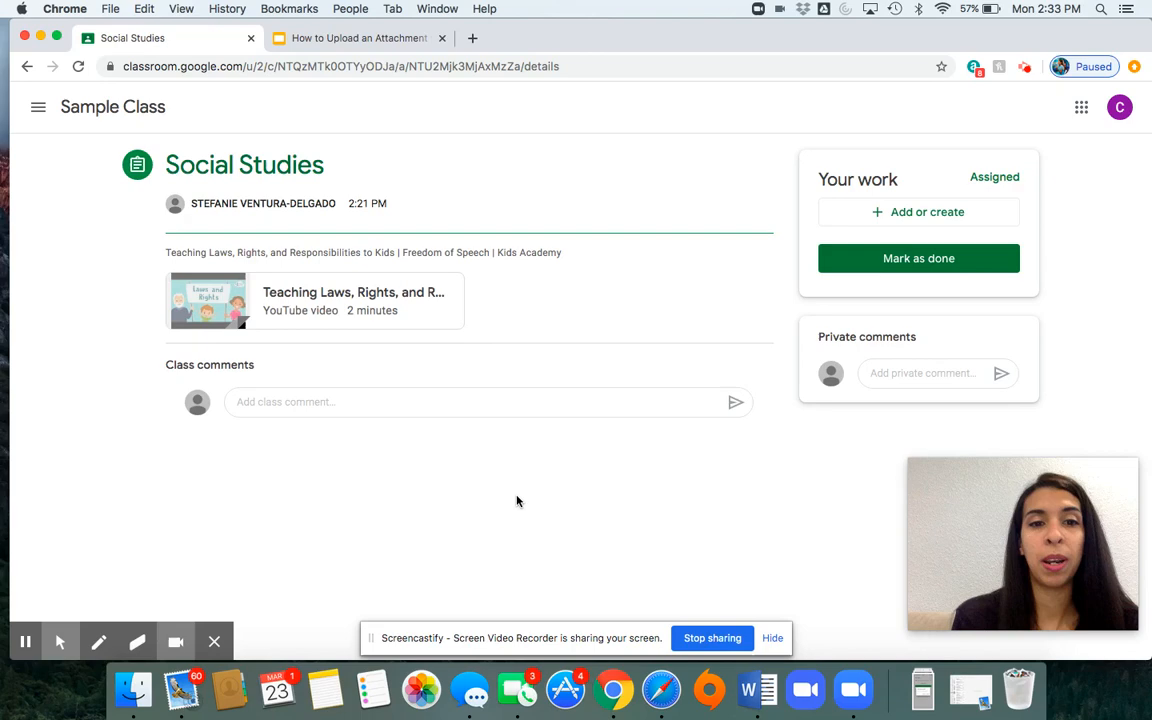
{"action": "mouse_move", "coordinate": [900, 218]}
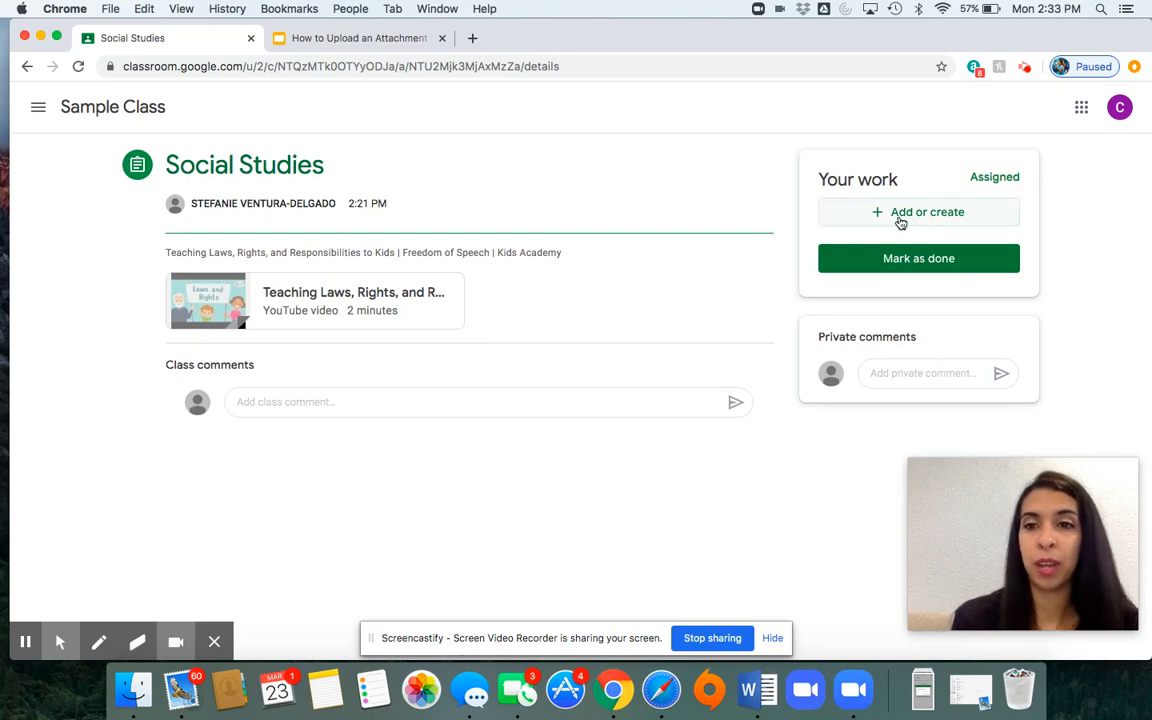
Show the Add or create options in the Your work panel.
{"action": "left_click", "coordinate": [916, 212]}
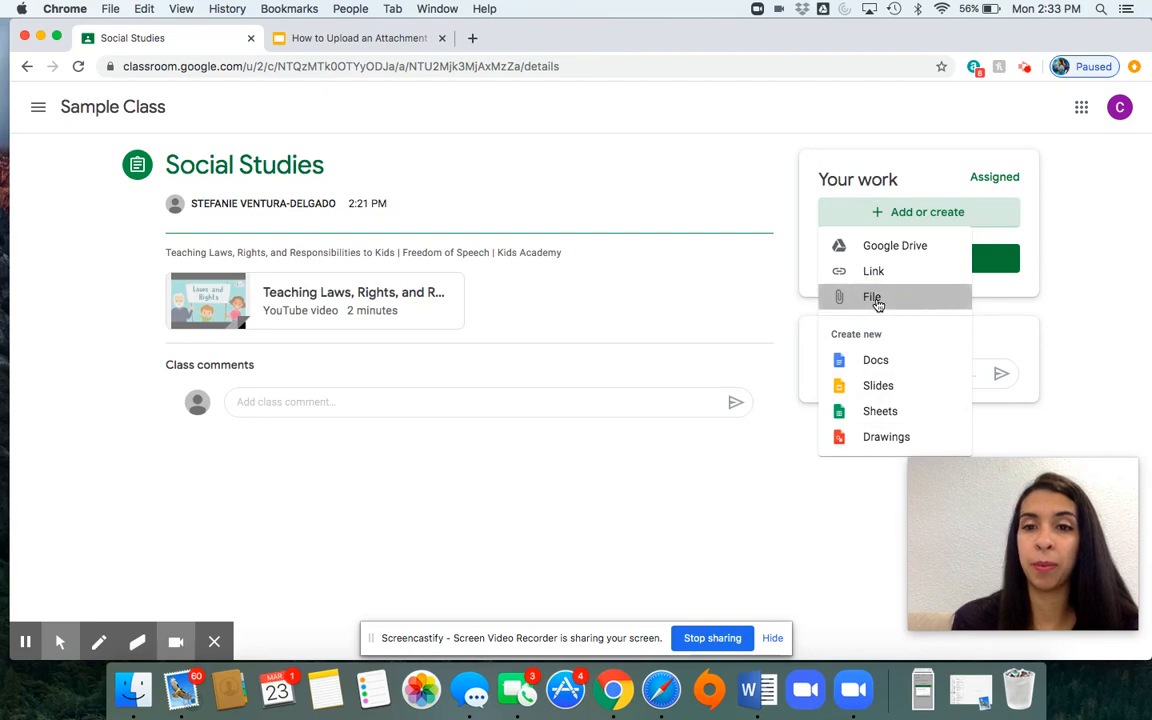
Choose File attachment and drag SAMPLE.png from the desktop into the Upload drop area.
{"action": "left_click", "coordinate": [872, 296]}
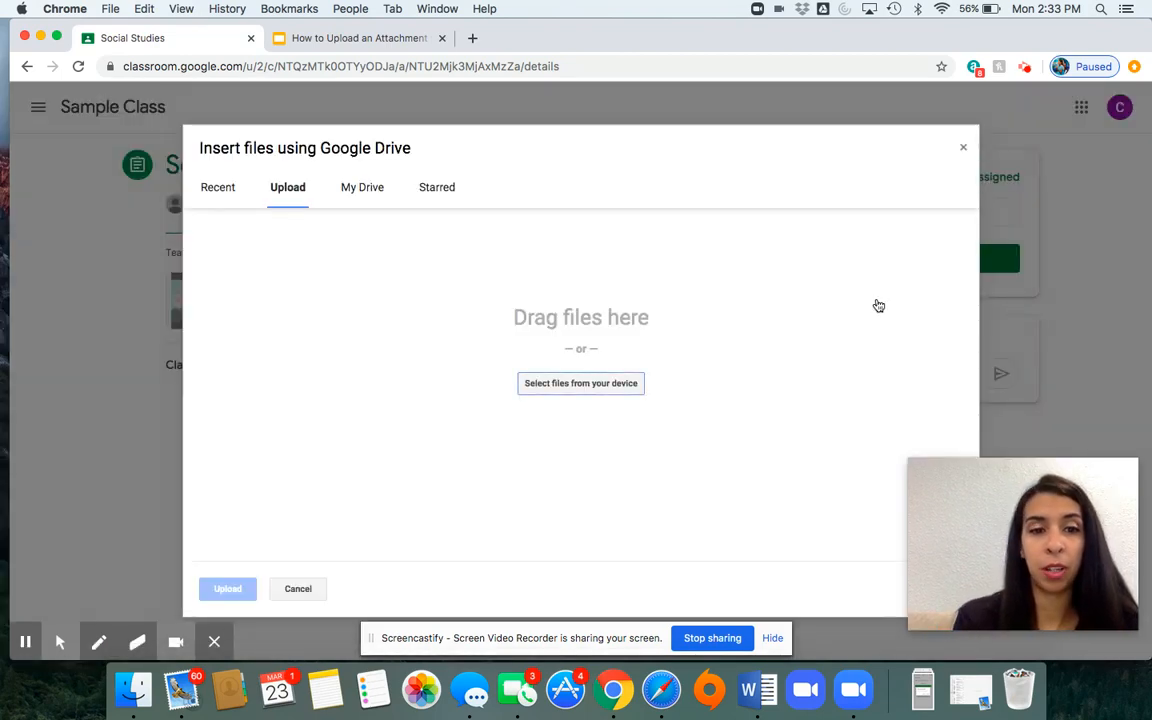
{"action": "mouse_move", "coordinate": [676, 198]}
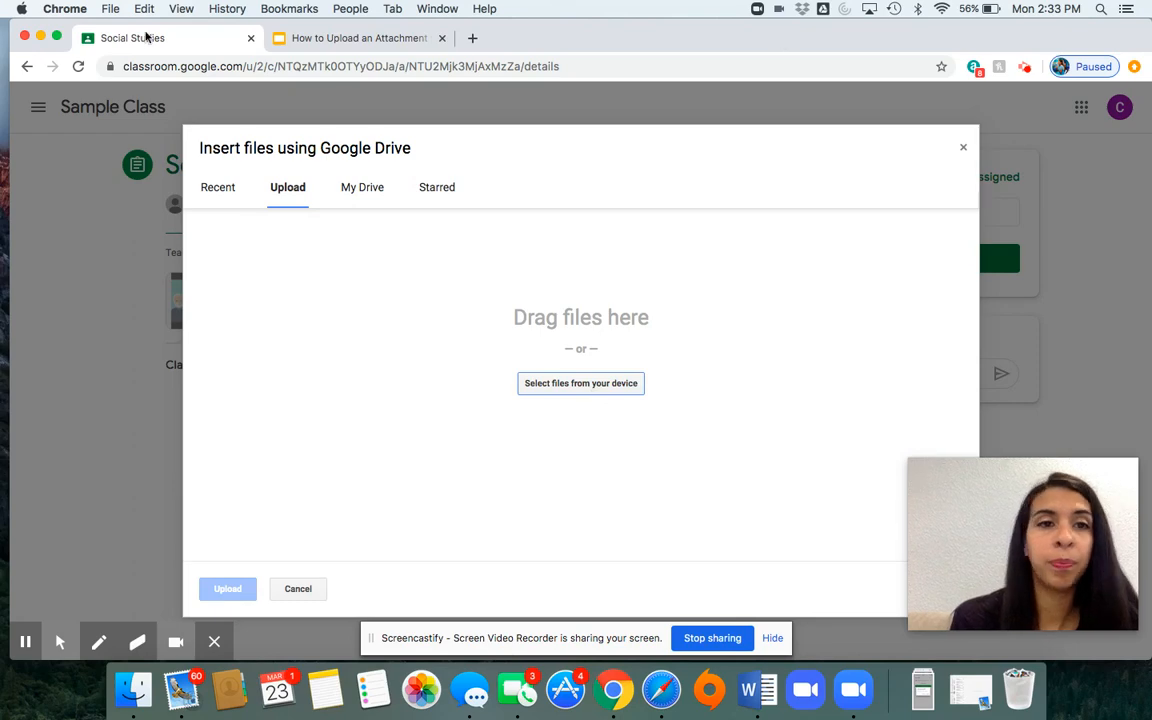
{"action": "mouse_move", "coordinate": [1132, 228]}
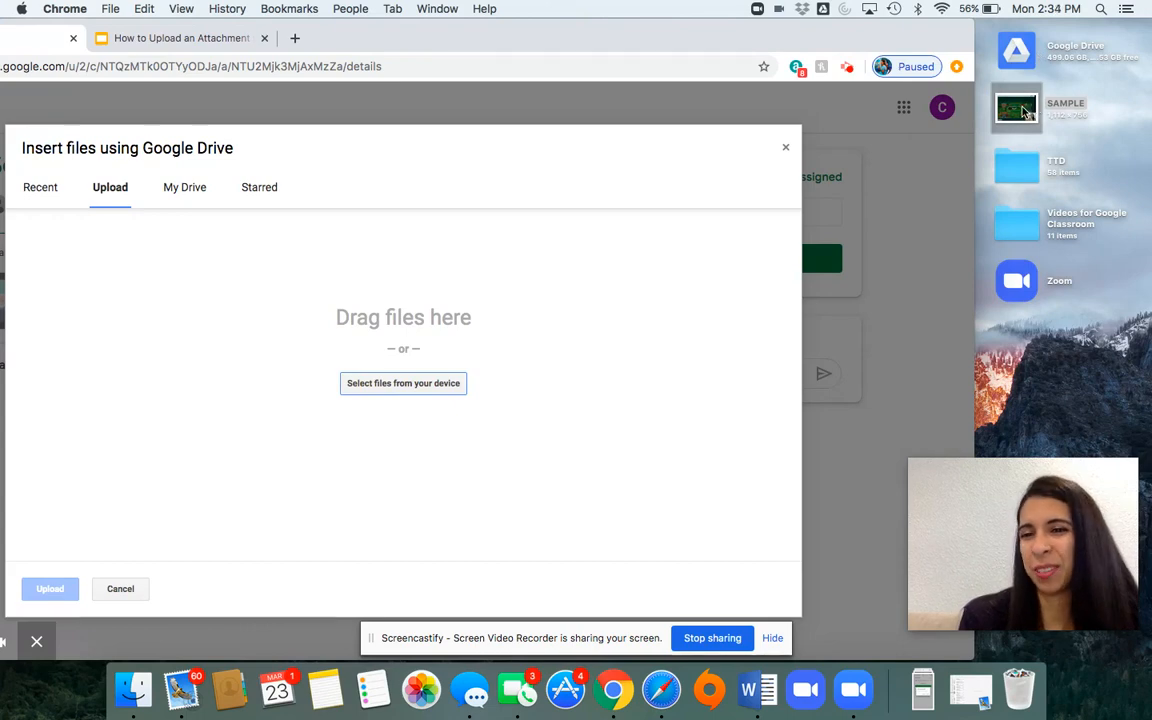
{"action": "left_click_drag", "start_coordinate": [1016, 108], "coordinate": [744, 252]}
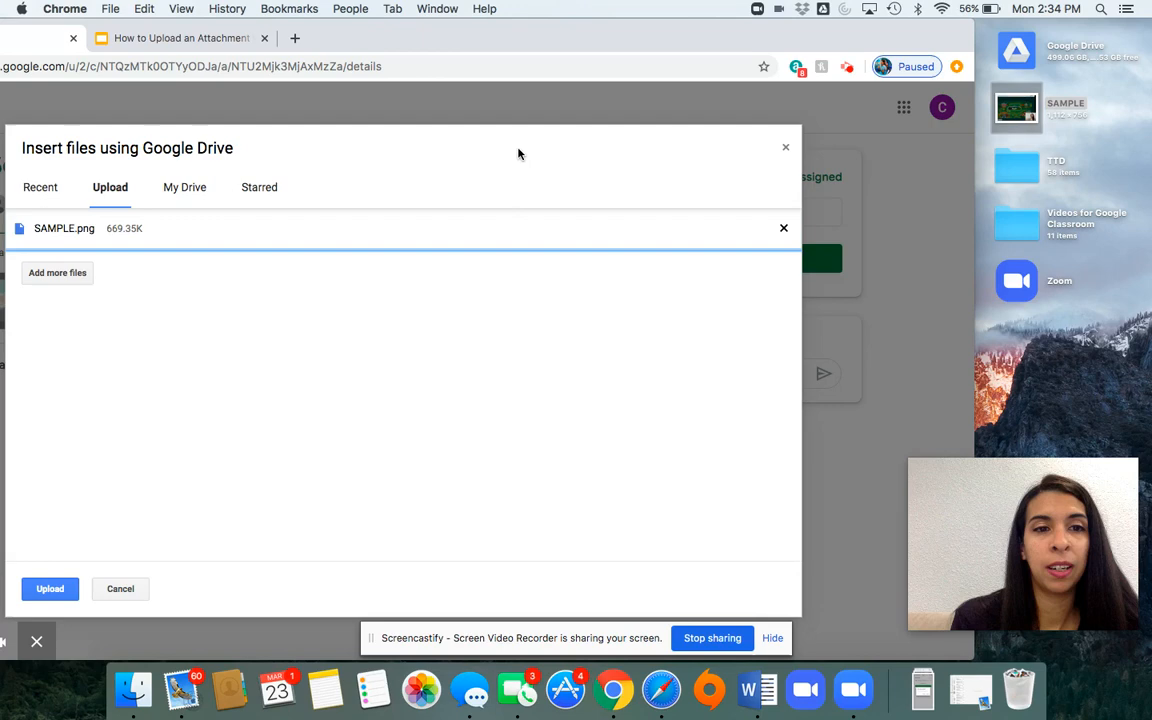
{"action": "mouse_move", "coordinate": [720, 122]}
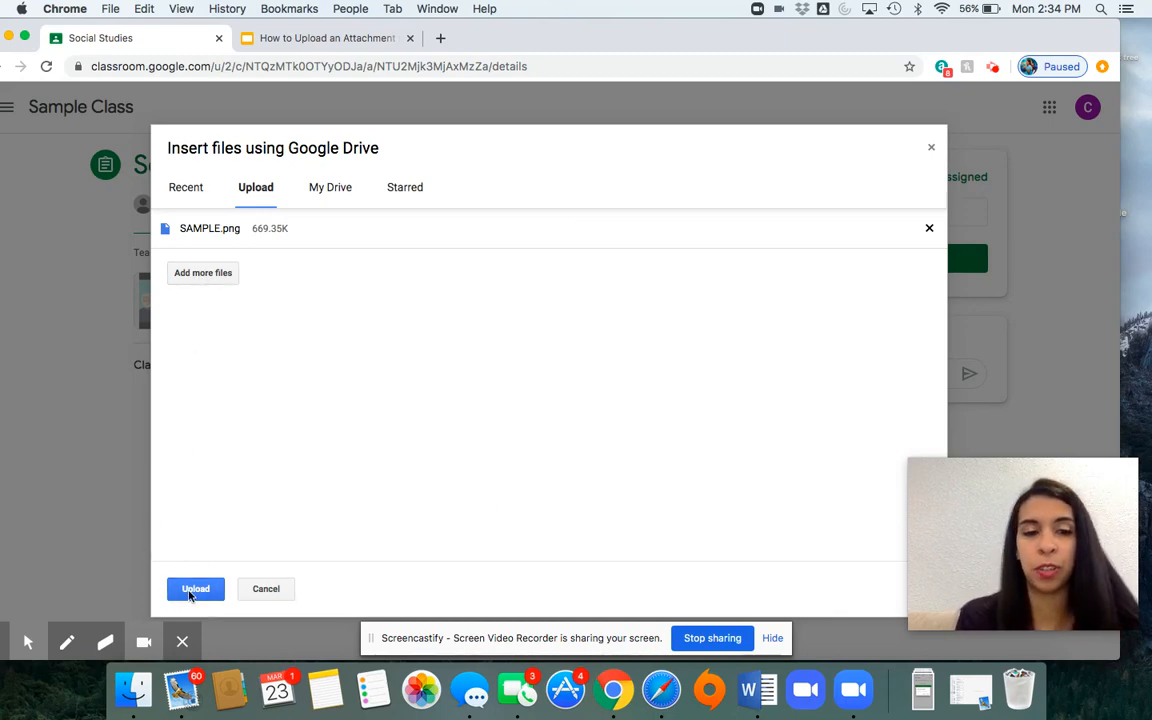
Upload the queued SAMPLE.png so it attaches under Your work for Social Studies.
{"action": "left_click", "coordinate": [196, 588]}
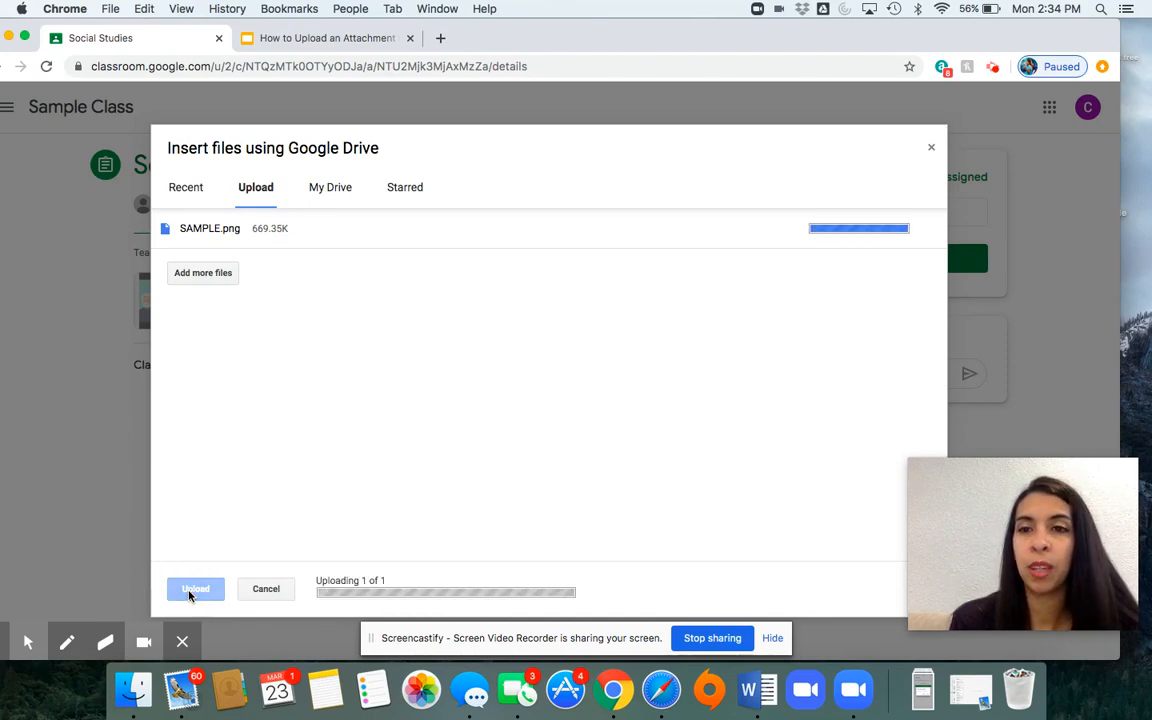
{"action": "left_click", "coordinate": [196, 588]}
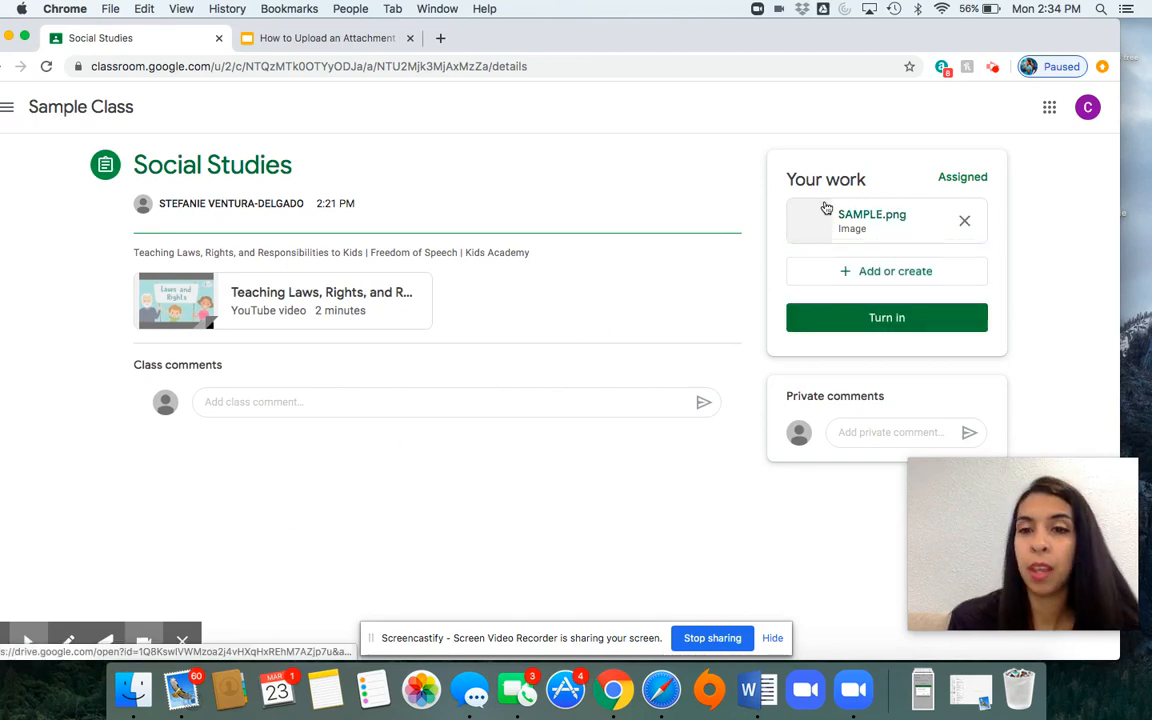
{"action": "left_click", "coordinate": [886, 316]}
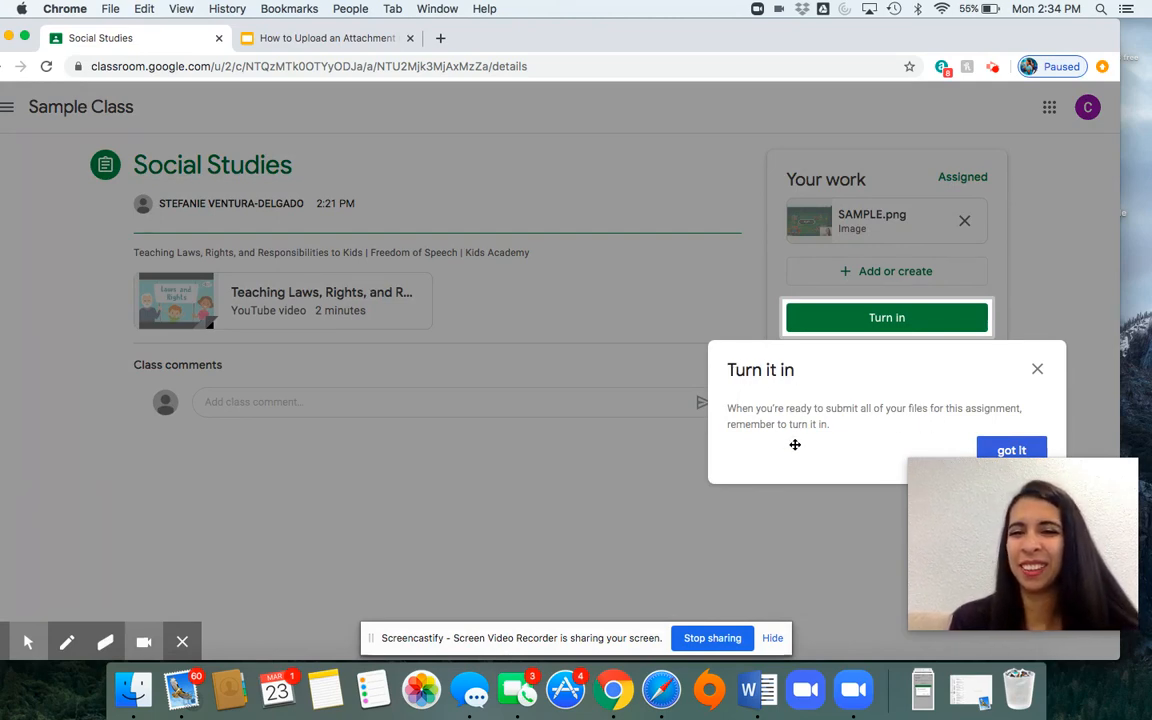
{"action": "mouse_move", "coordinate": [1020, 436]}
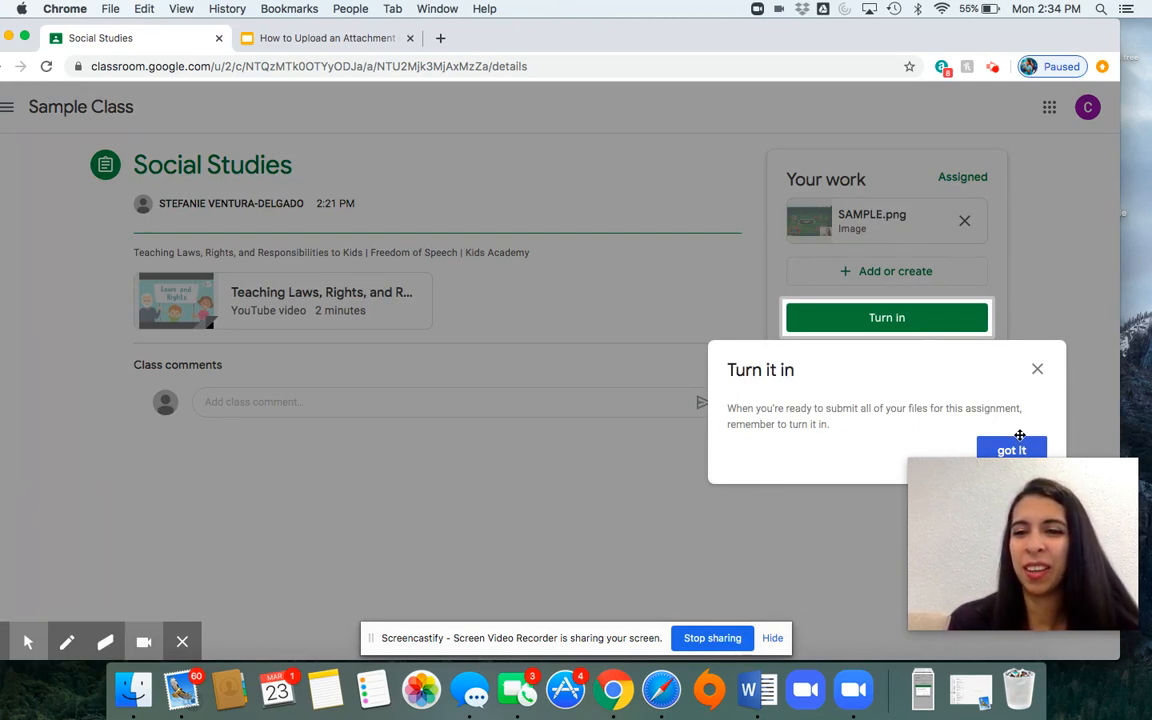
Dismiss the tip, start turning in the assignment, and switch to the tutorial slide deck.
{"action": "left_click", "coordinate": [1012, 448]}
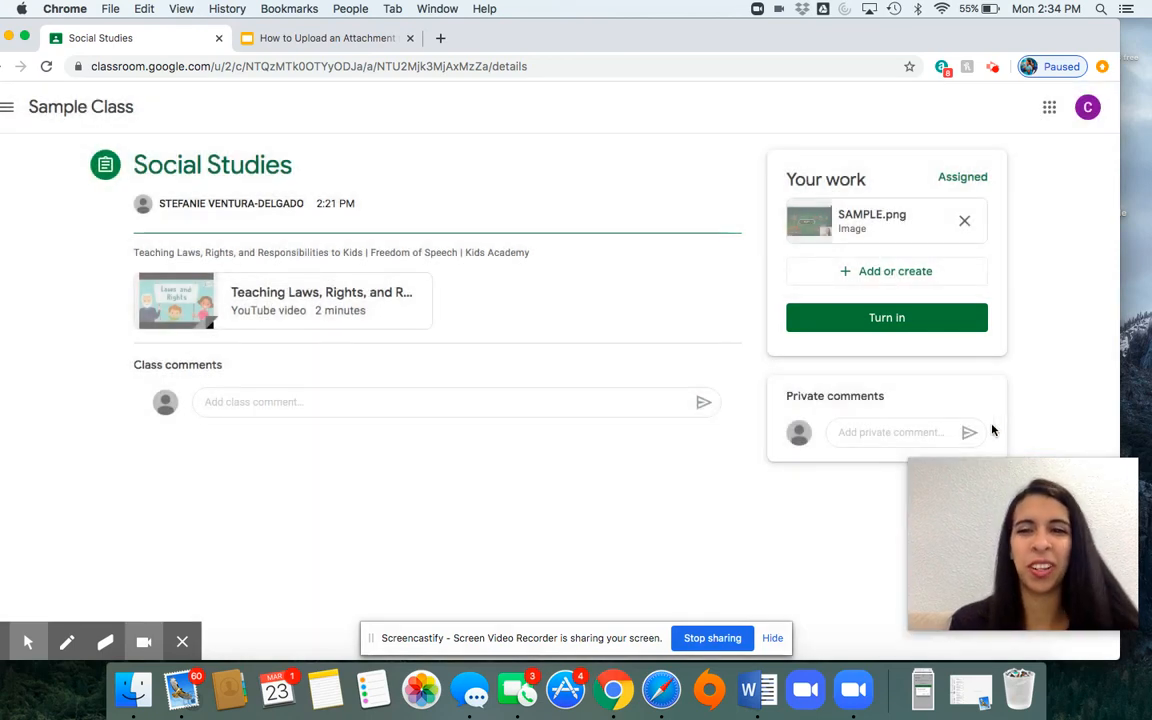
{"action": "left_click", "coordinate": [886, 316]}
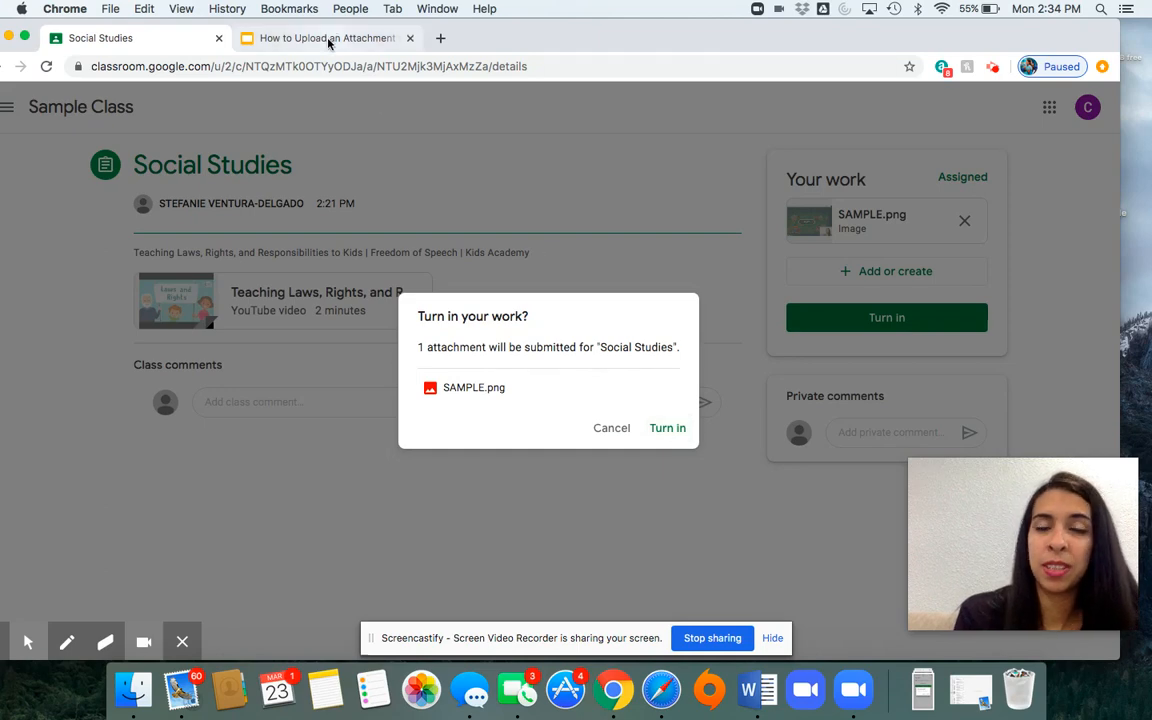
{"action": "left_click", "coordinate": [328, 38]}
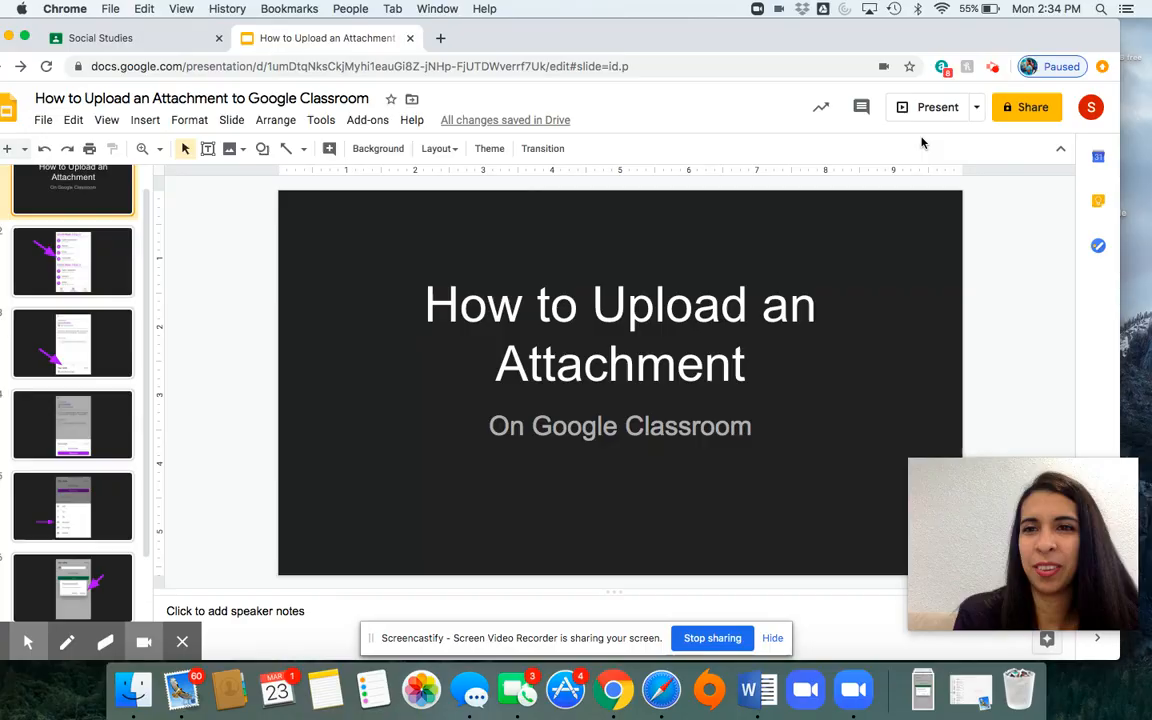
Present the tutorial and advance to slide 4 showing the mobile Social Studies work area.
{"action": "left_click", "coordinate": [936, 108]}
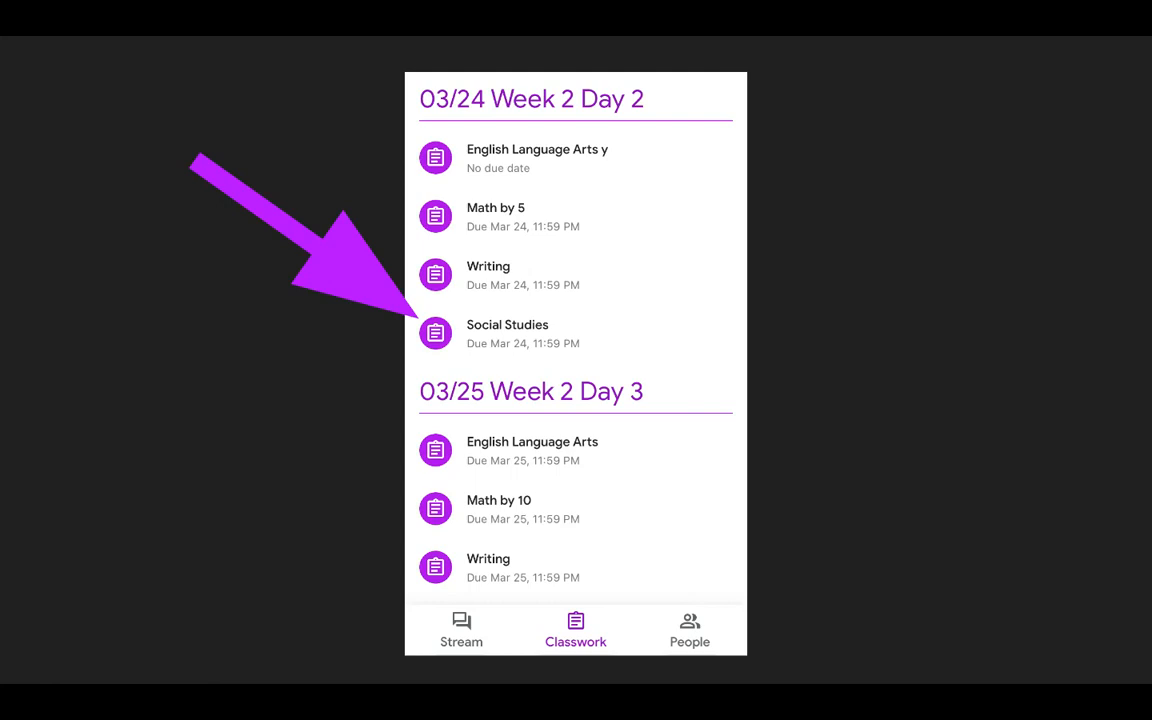
{"action": "left_click", "coordinate": [508, 324]}
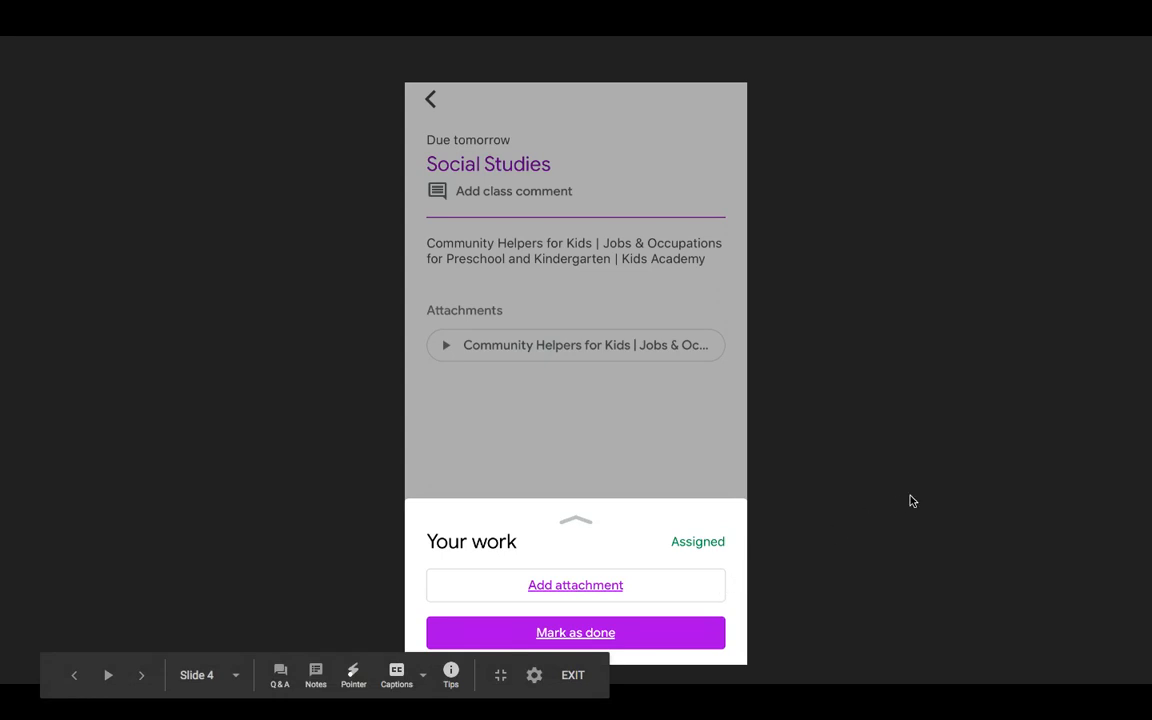
{"action": "left_click", "coordinate": [576, 584]}
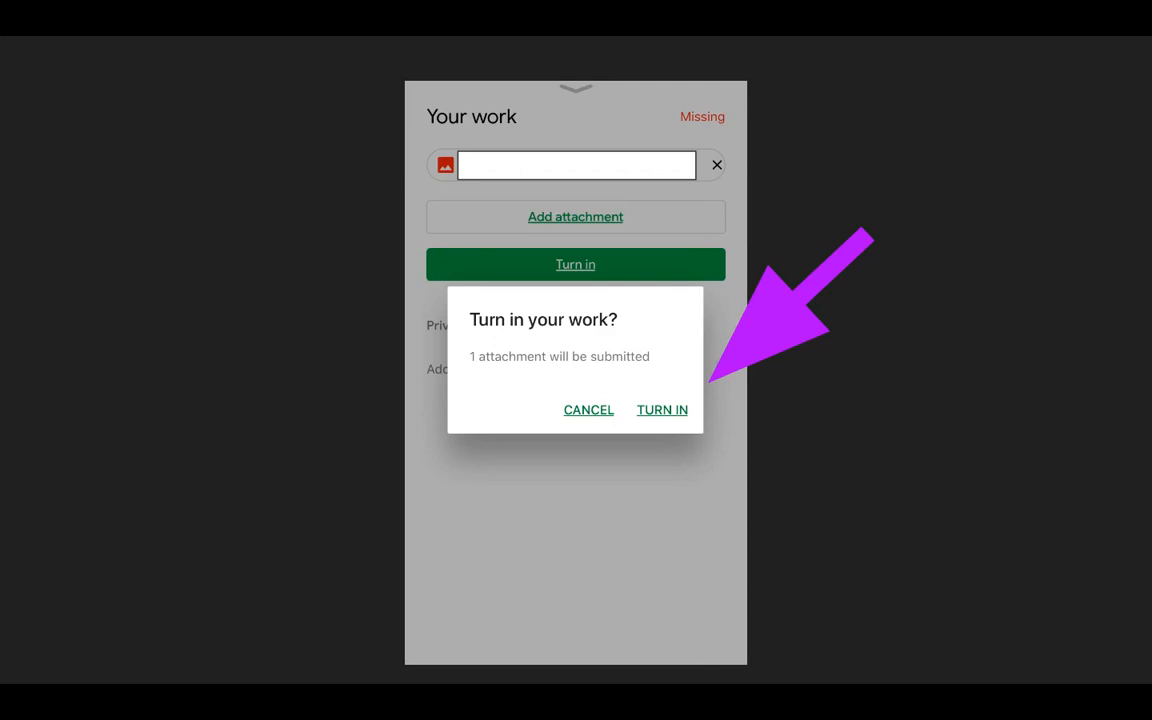
{"action": "mouse_move", "coordinate": [476, 368]}
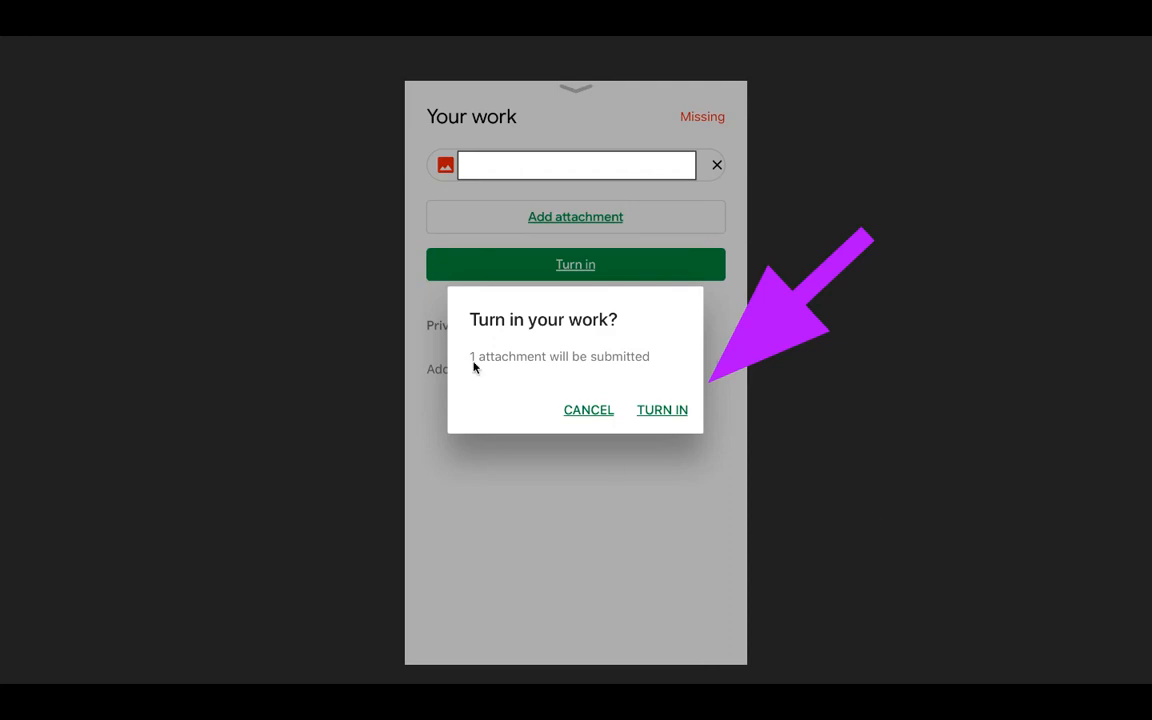
{"action": "mouse_move", "coordinate": [652, 366]}
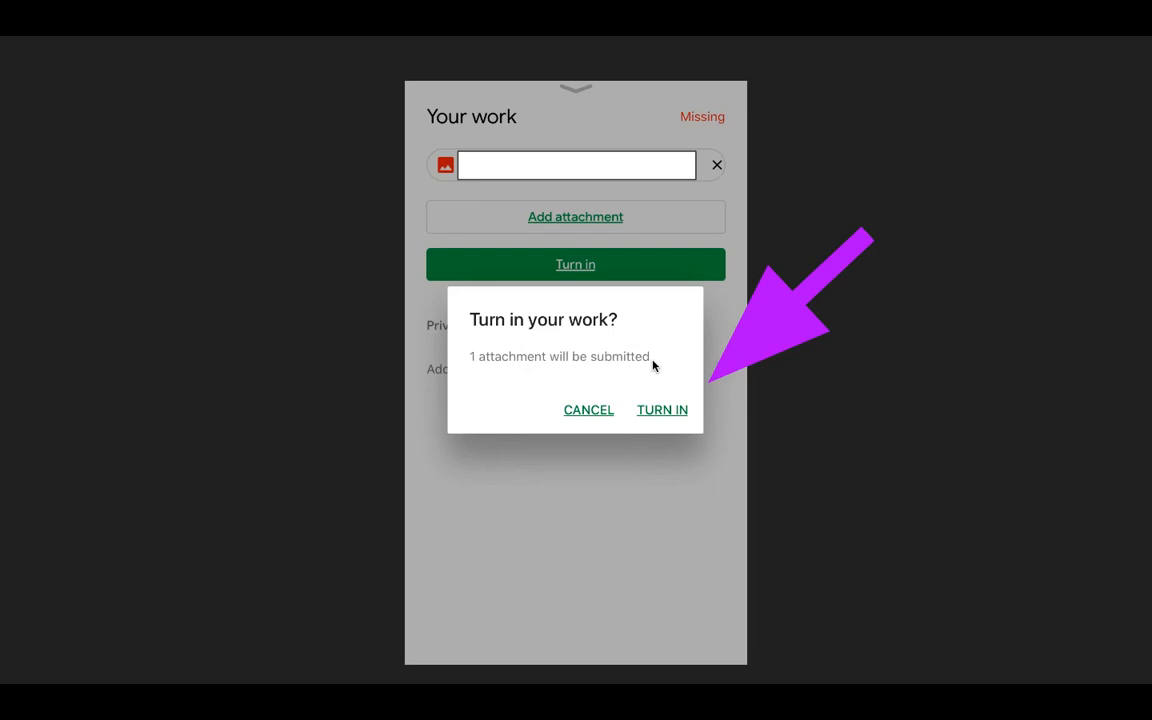
{"action": "mouse_move", "coordinate": [472, 374]}
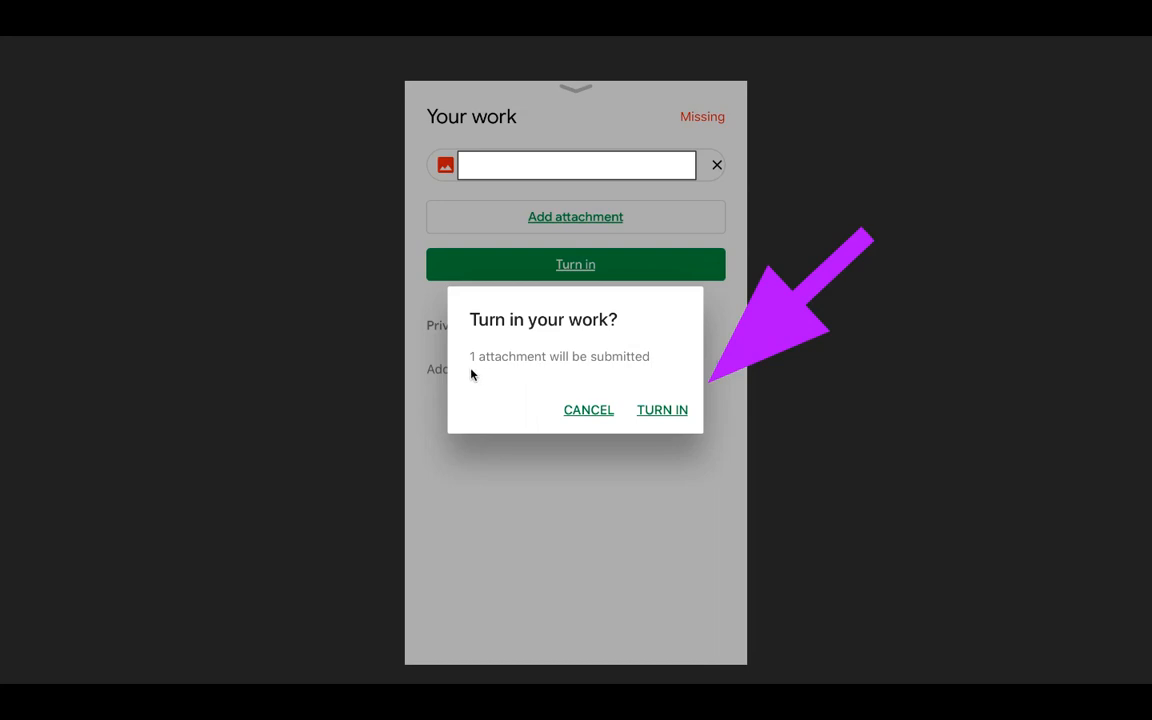
{"action": "mouse_move", "coordinate": [592, 384]}
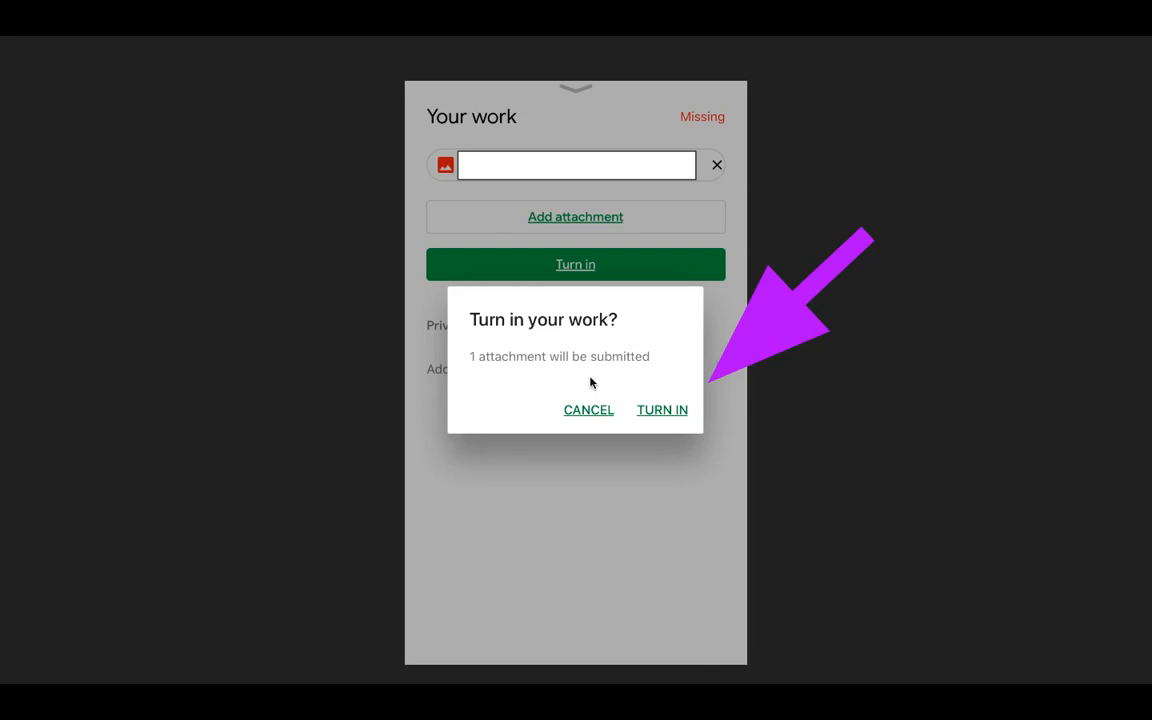
{"action": "mouse_move", "coordinate": [662, 420]}
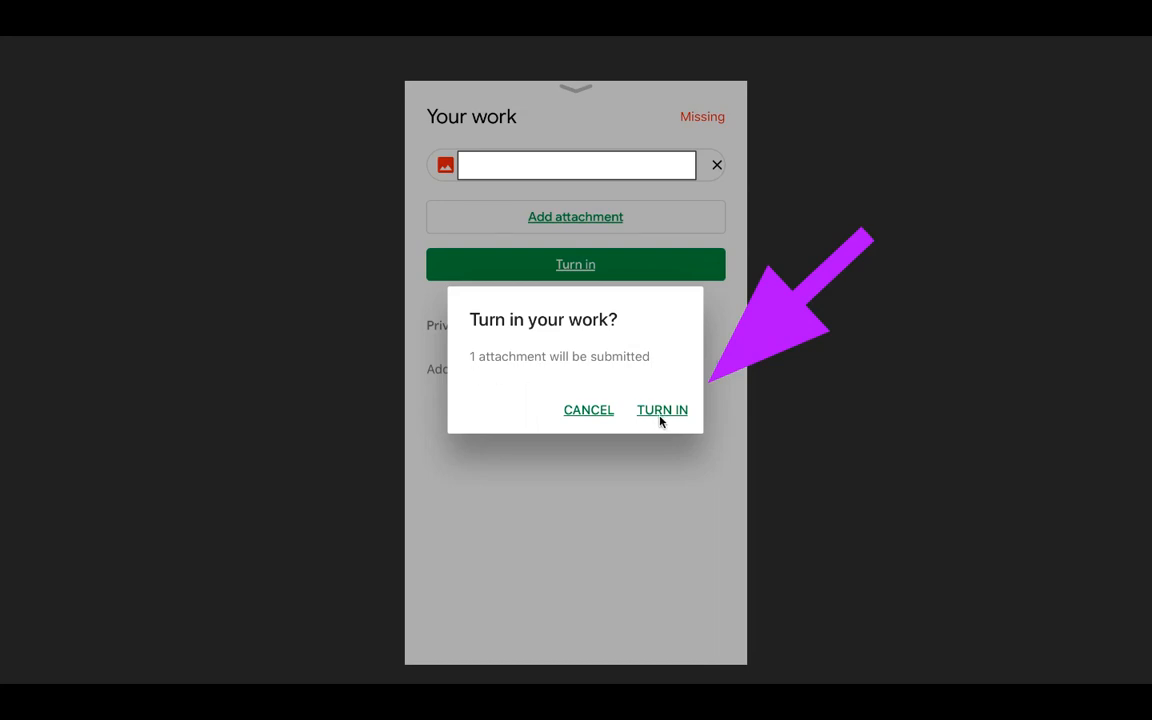